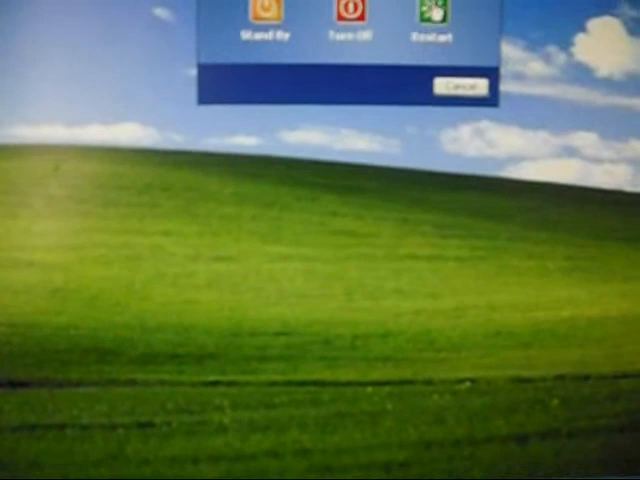
Step: Choose Restart in the Turn Off Computer dialog so the machine reboots to the BIOS screen
{"action": "left_click", "coordinate": [432, 10]}
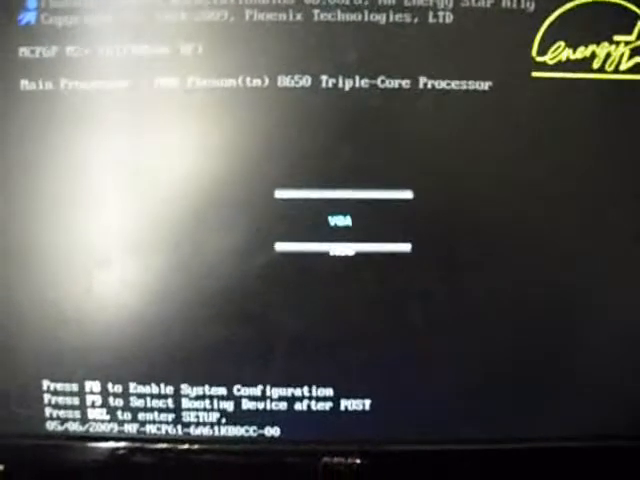